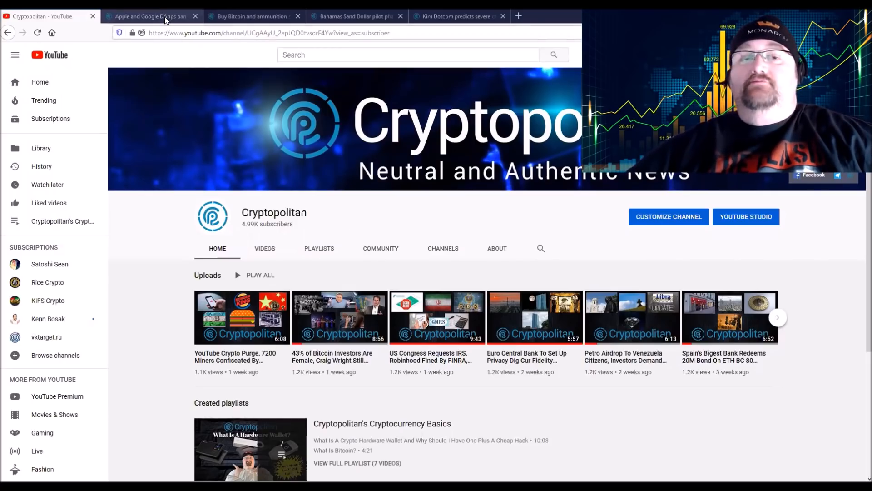
mouse_move(150, 16)
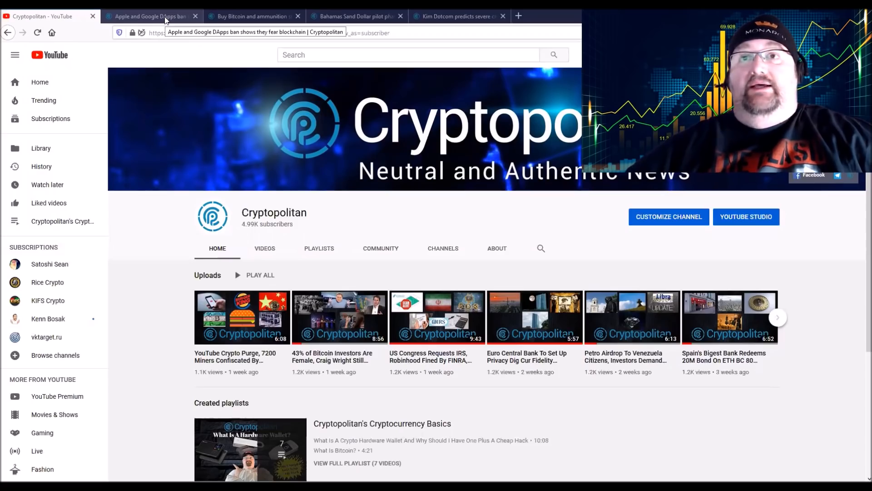
Step: Read the Apple and Google DApps ban article down into its body about Coinbase's browser
left_click(151, 17)
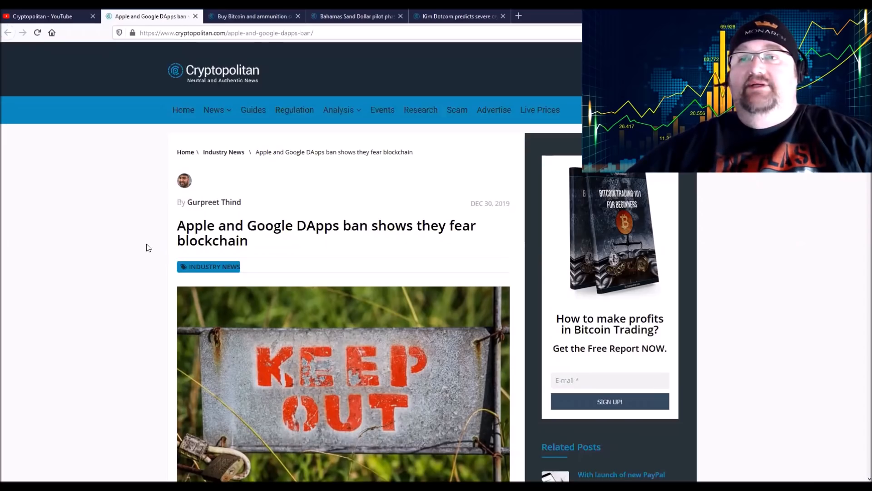
mouse_move(176, 238)
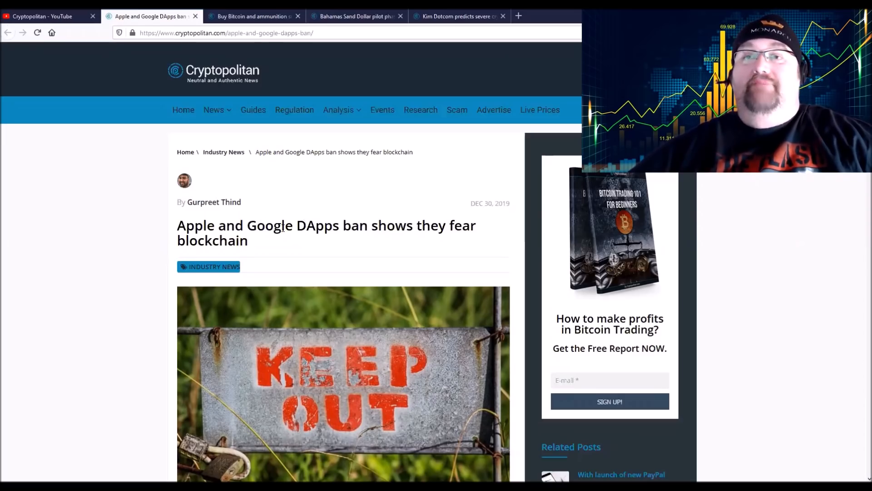
scroll("down", 3)
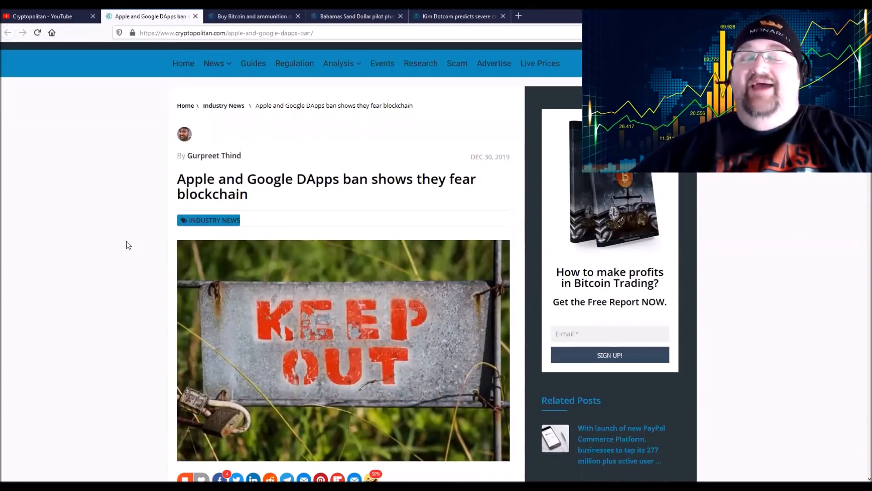
mouse_move(102, 234)
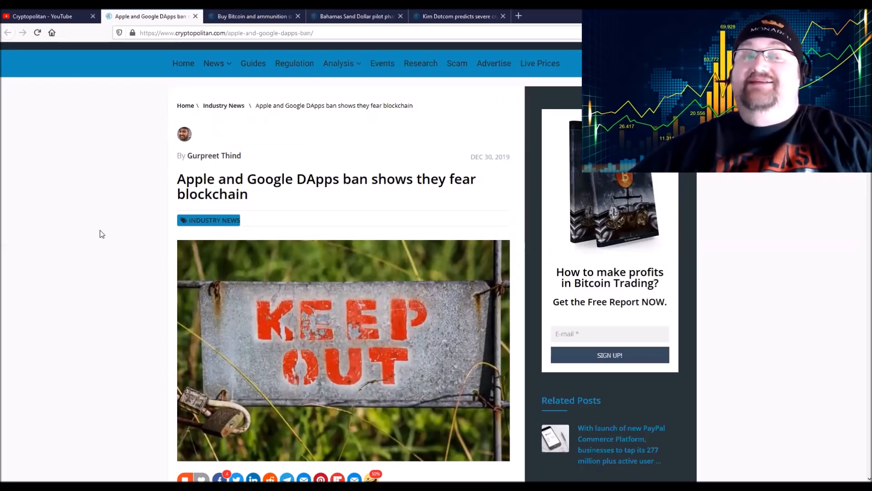
scroll("down", 3)
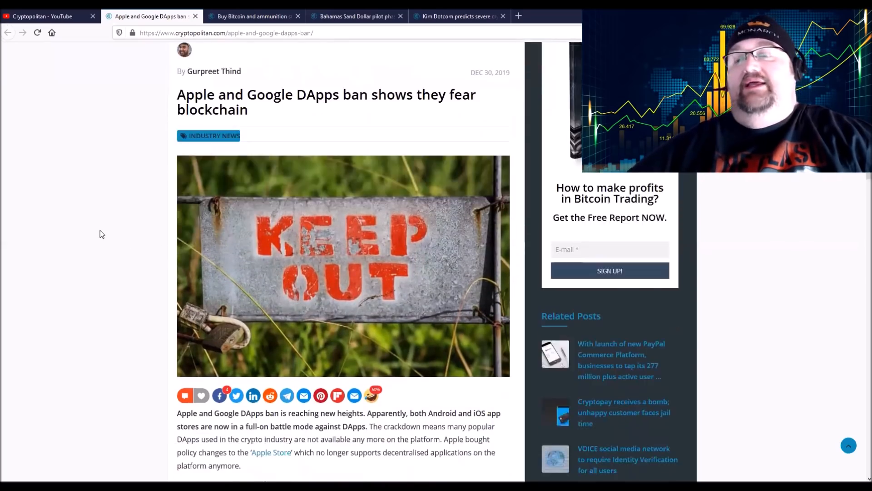
scroll("down", 3)
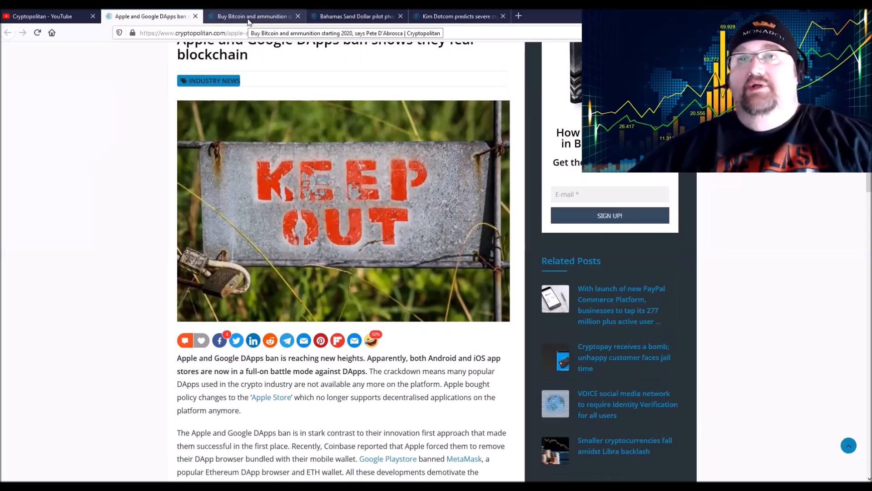
Step: Bring up the 'Buy Bitcoin and ammunition starting 2020' article by Pete D'Abrosca
left_click(254, 15)
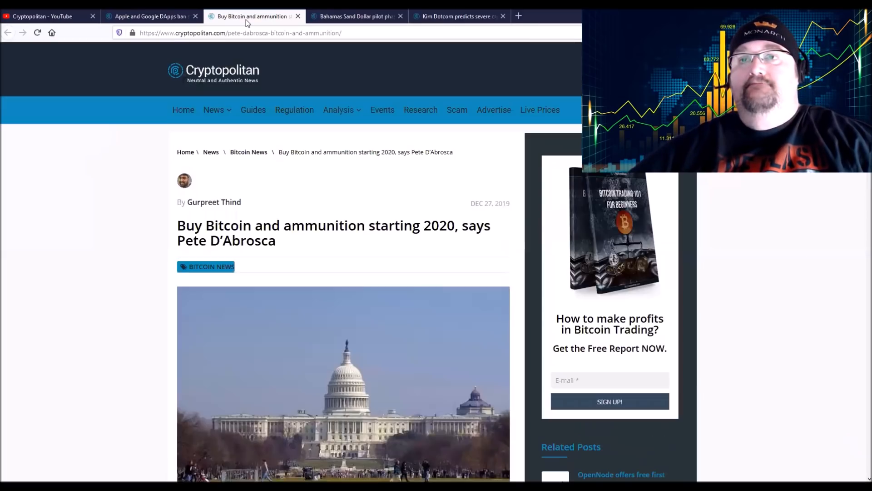
mouse_move(107, 290)
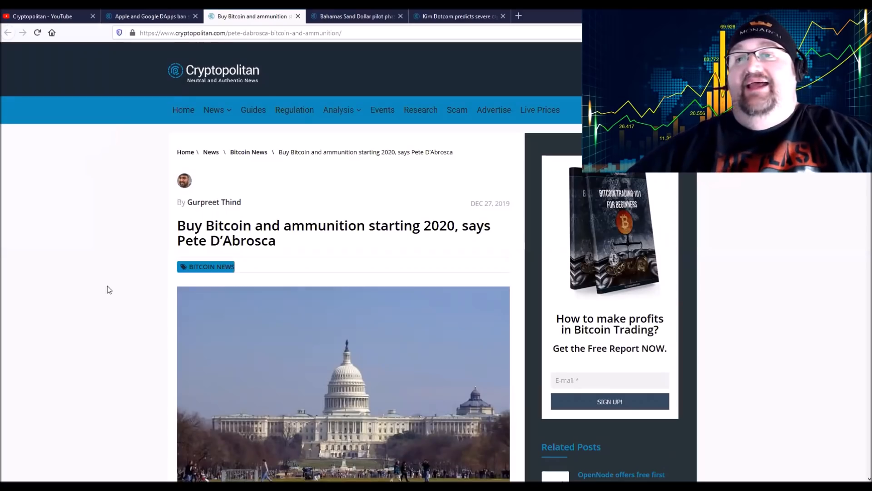
mouse_move(115, 263)
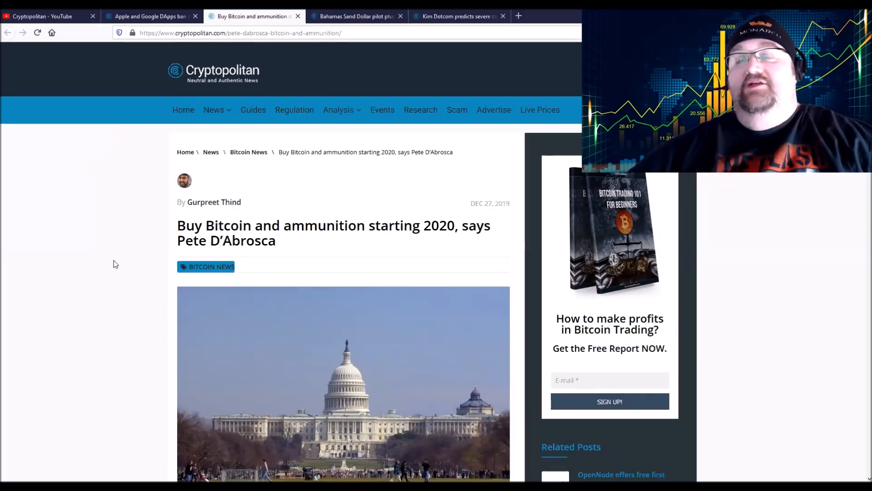
mouse_move(229, 235)
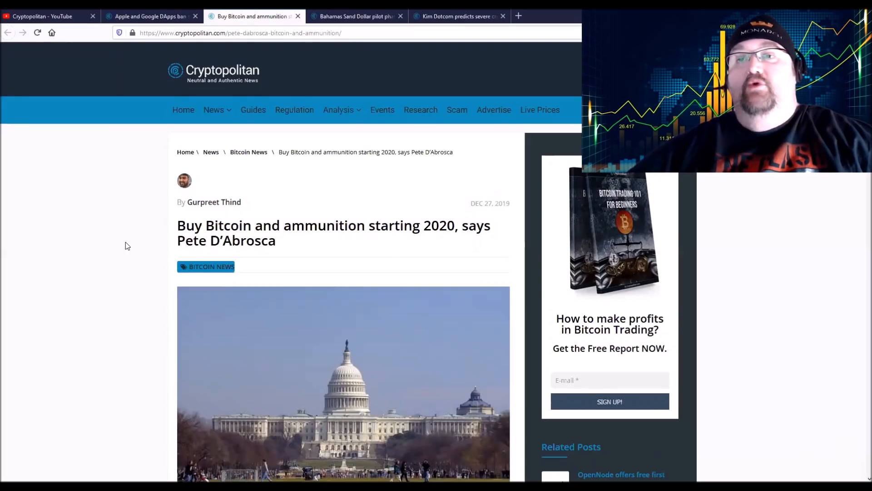
scroll("down", 3)
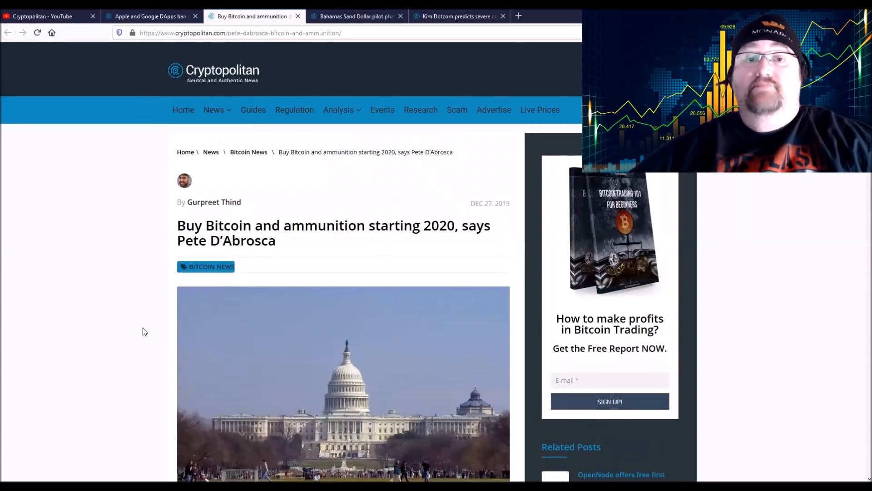
mouse_move(148, 296)
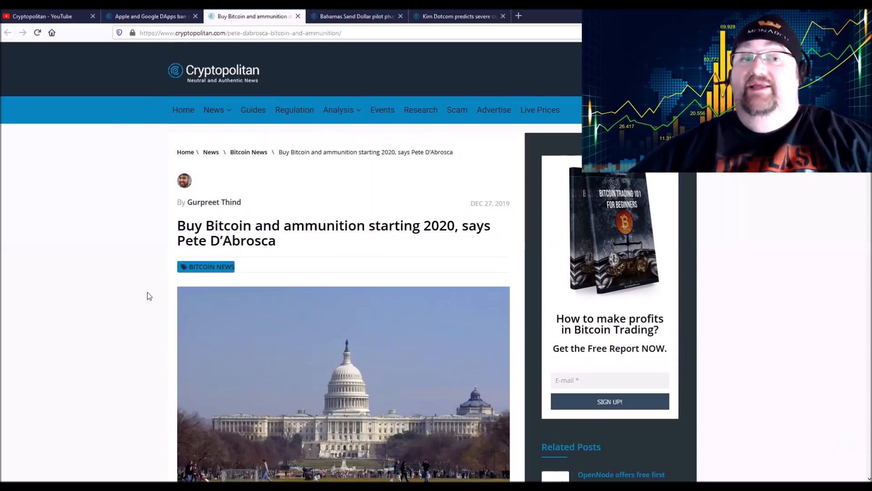
mouse_move(143, 295)
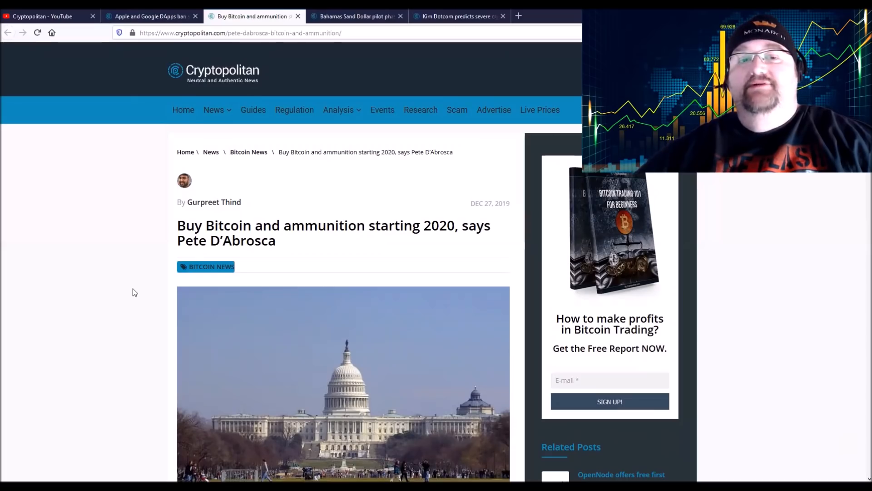
mouse_move(358, 80)
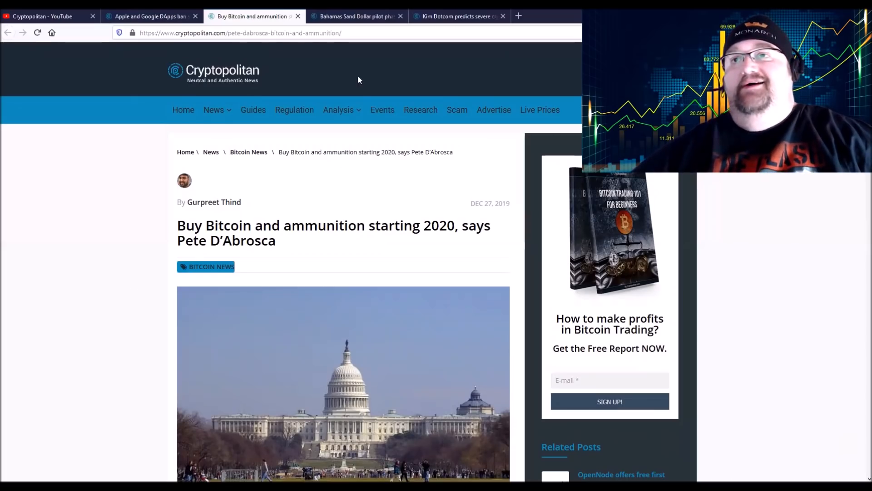
Step: Read the Bahamas Sand Dollar Exuma pilot article, then move to the Kim Dotcom crackdown story
left_click(356, 15)
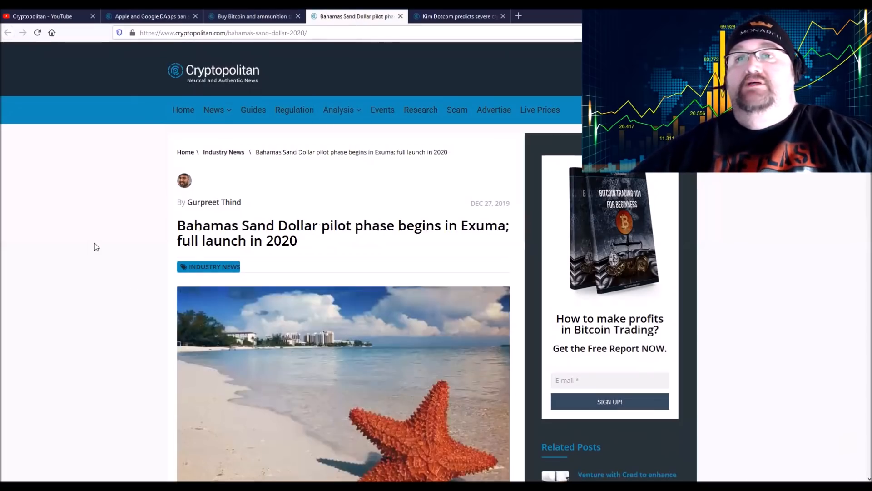
mouse_move(107, 245)
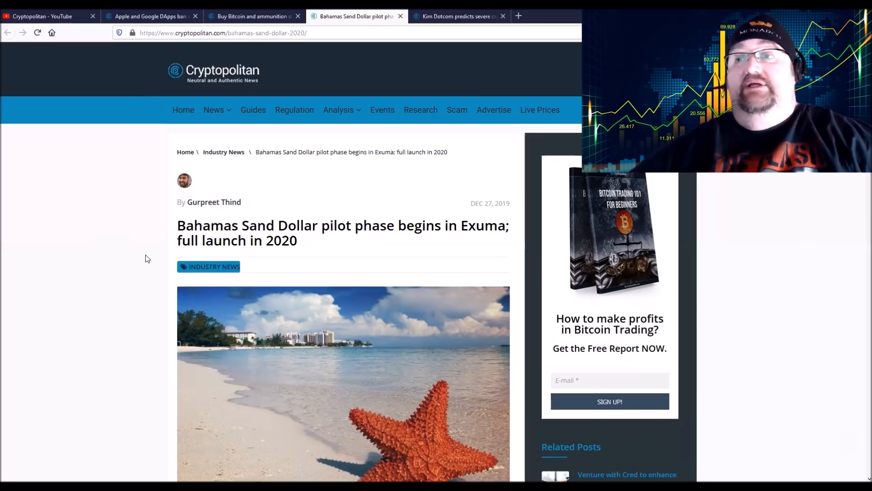
scroll("down", 3)
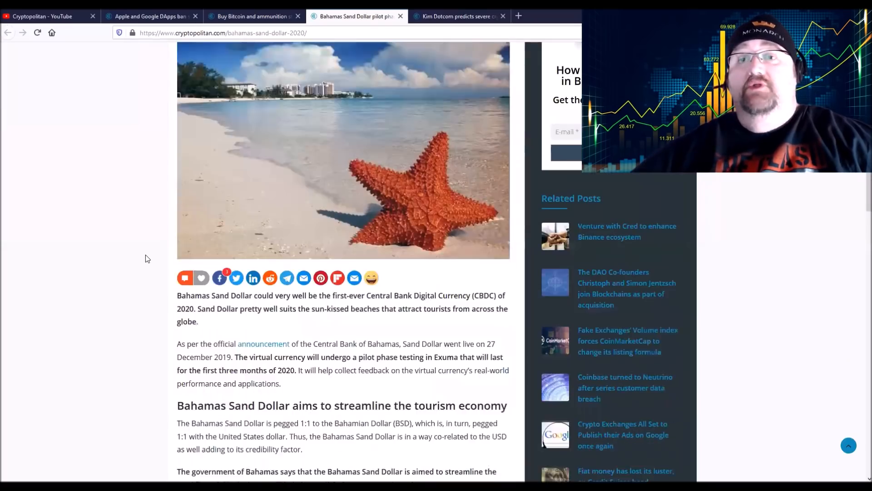
scroll("down", 3)
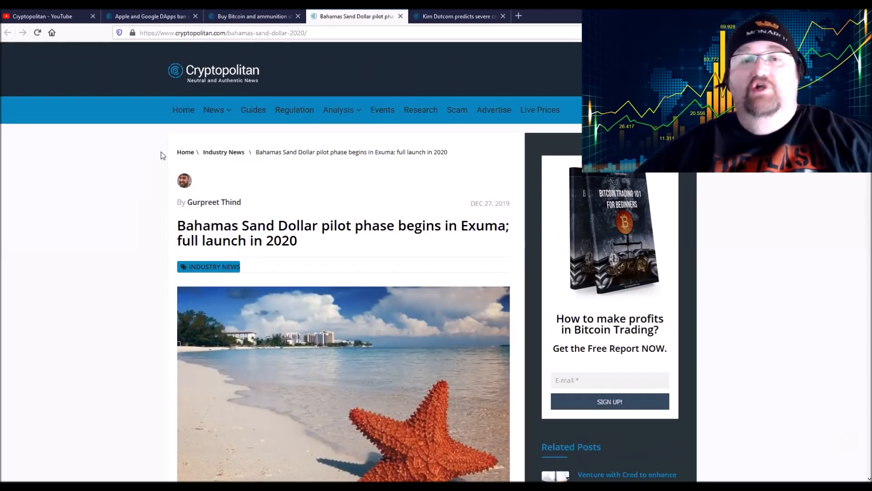
mouse_move(185, 152)
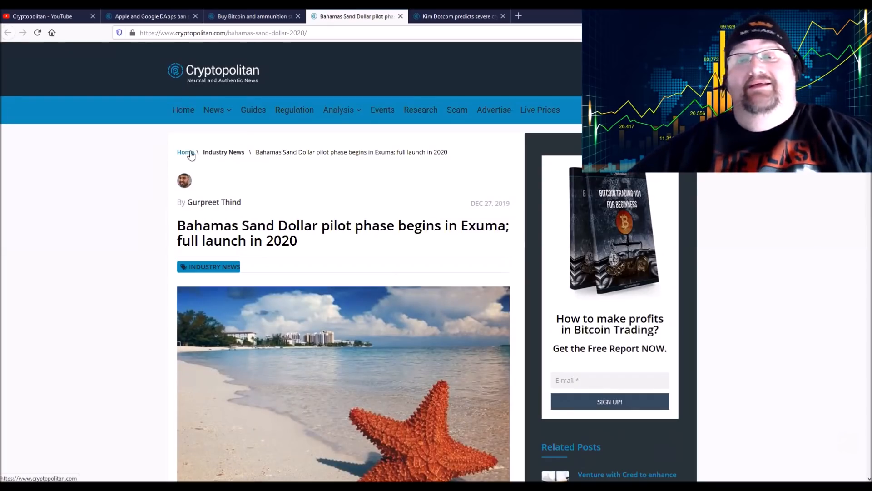
mouse_move(296, 145)
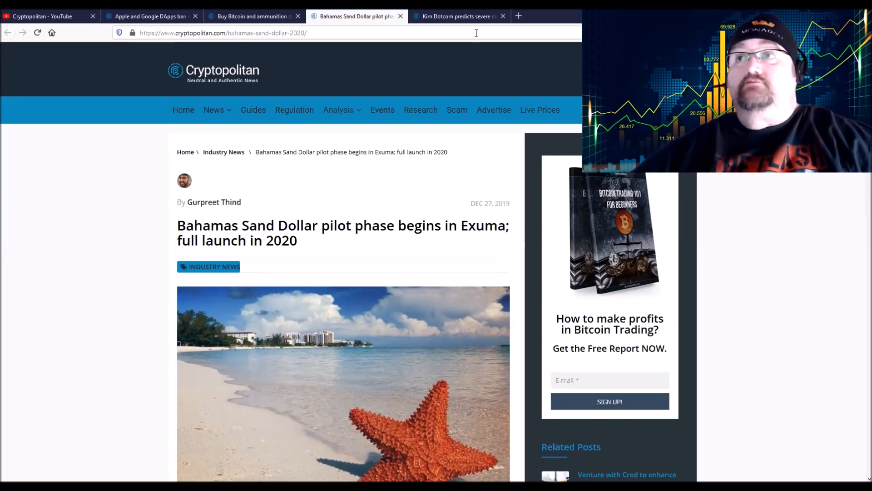
left_click(456, 17)
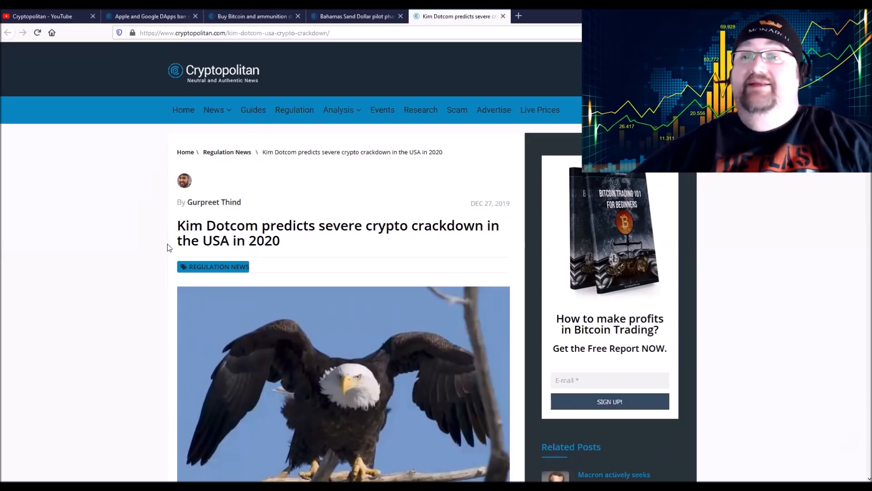
Step: Read the Kim Dotcom crackdown article through its IRS data and coin-mixing sections
scroll("down", 3)
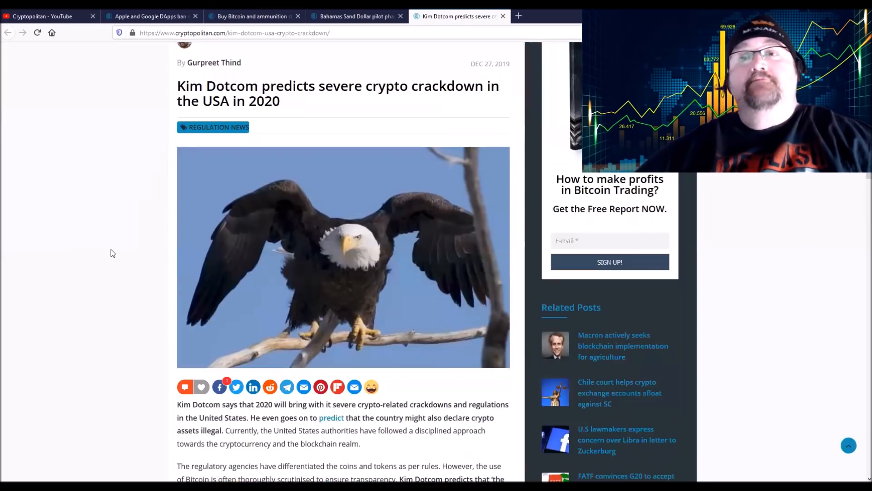
scroll("down", 3)
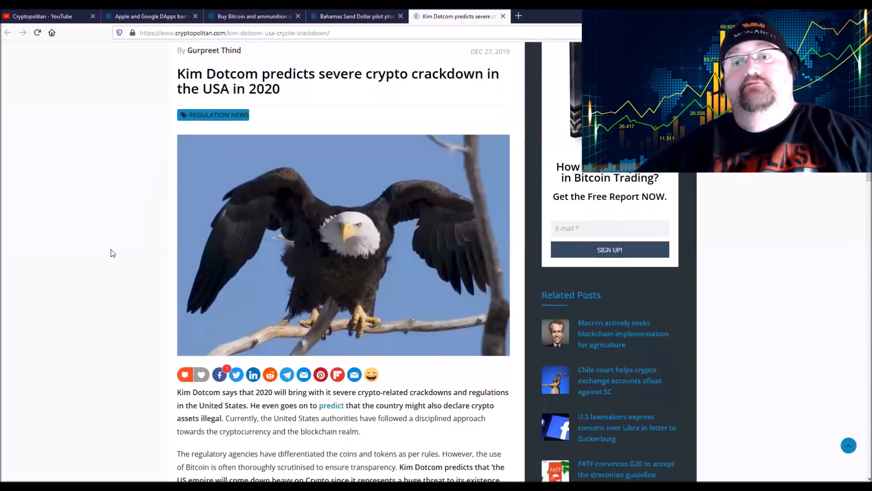
scroll("down", 3)
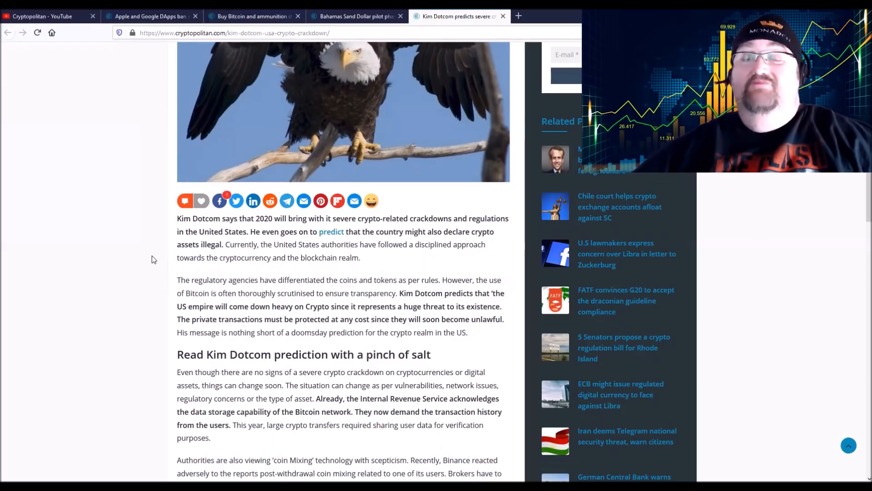
mouse_move(154, 243)
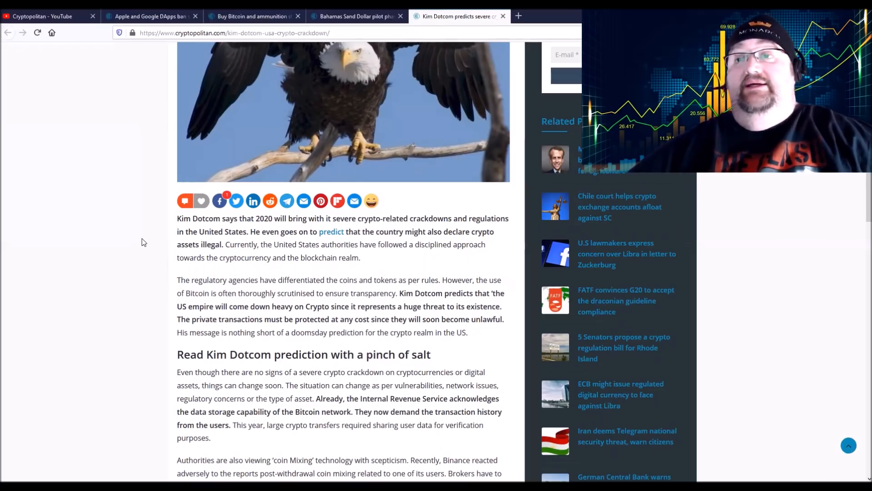
scroll("down", 3)
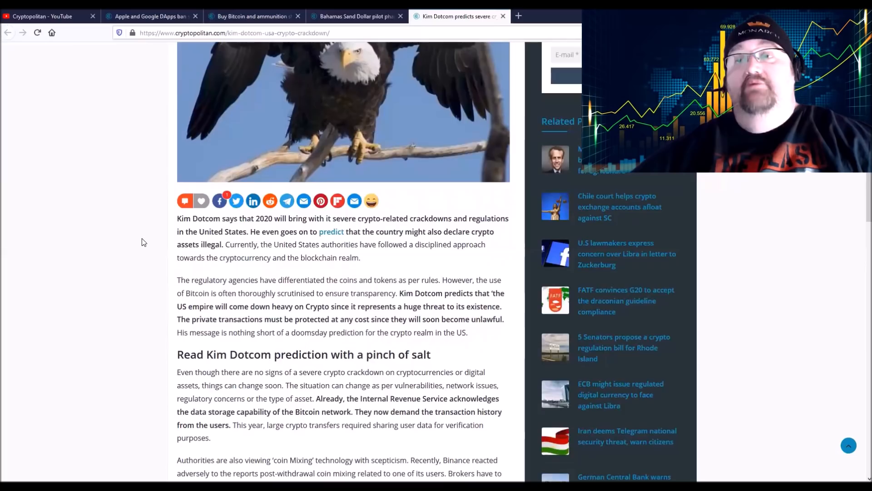
scroll("up", 3)
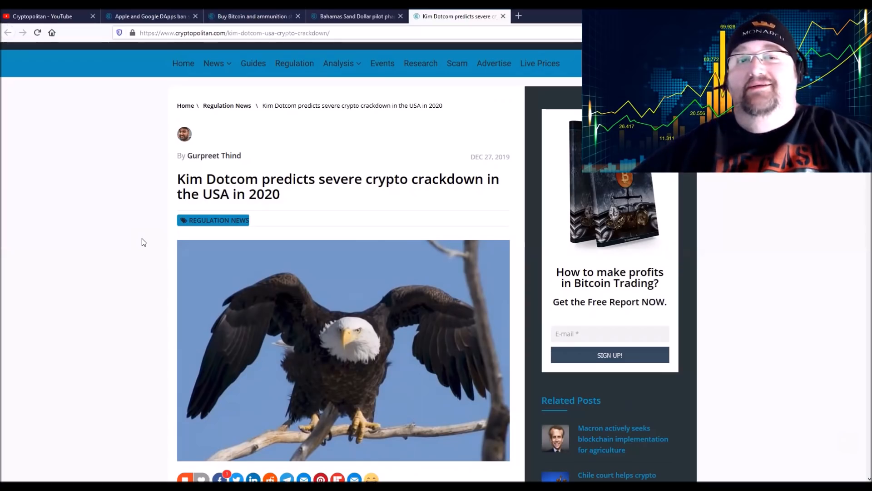
mouse_move(71, 251)
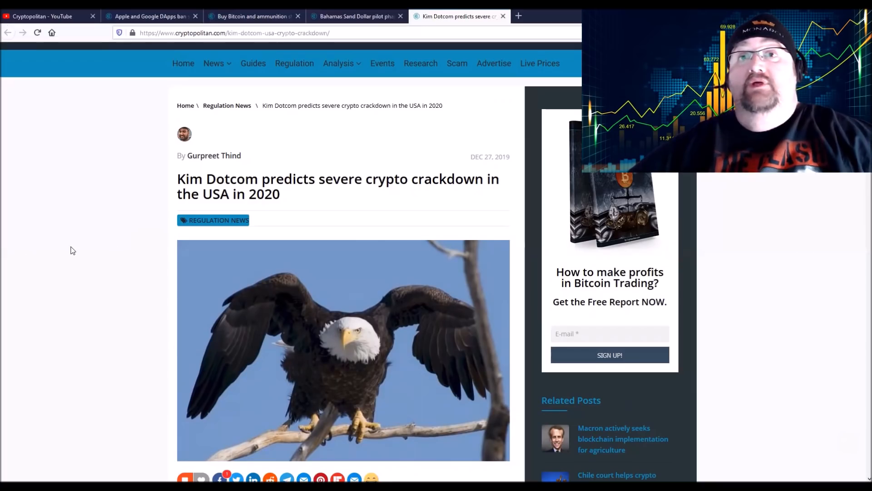